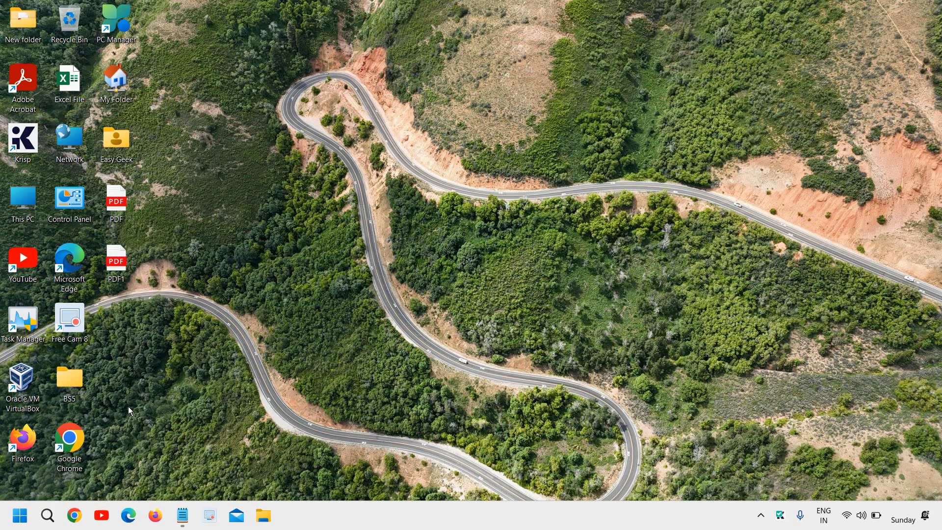
pyautogui.moveTo(135, 406)
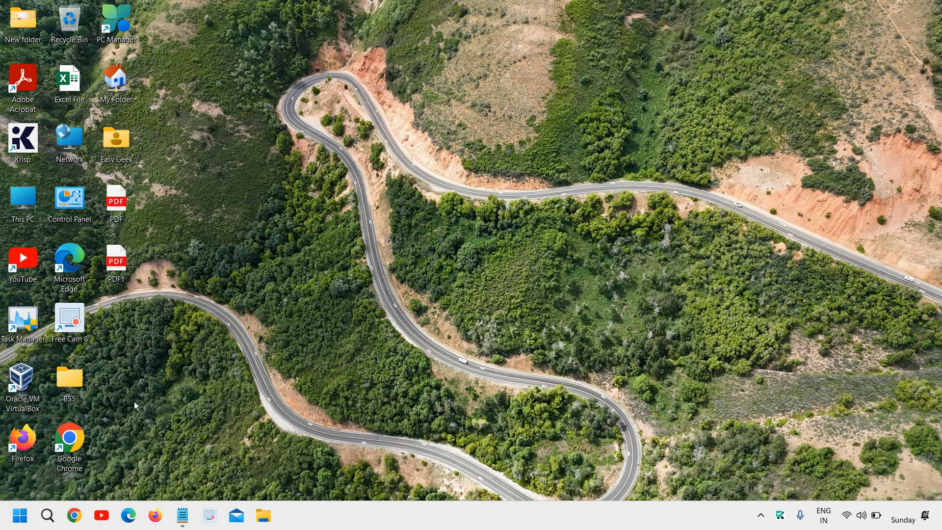
pyautogui.moveTo(140, 403)
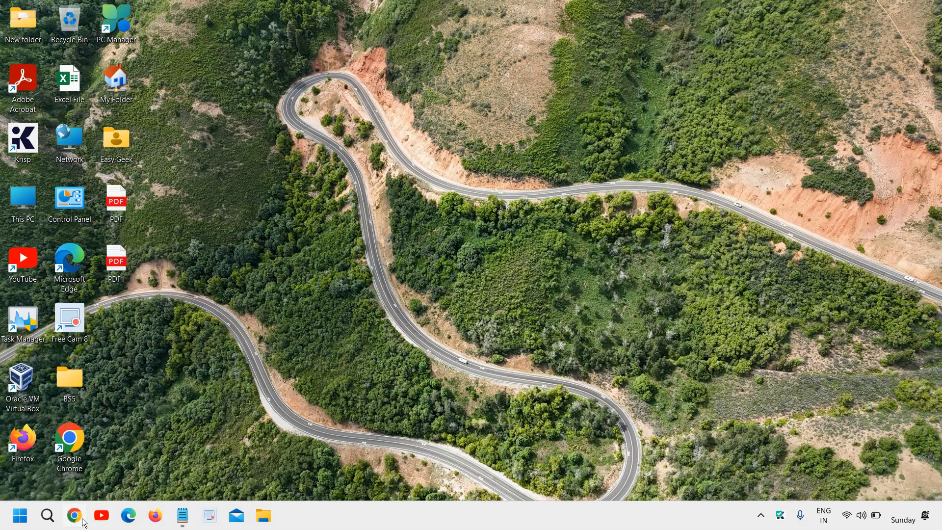
# - Launch Chrome and load the Canva home page from the Home - Canva bookmark
pyautogui.click(74, 514)
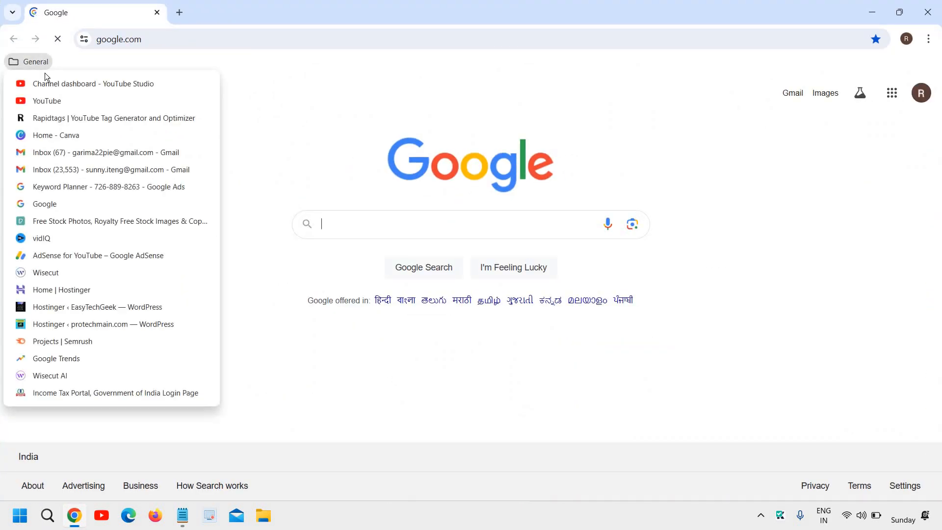
pyautogui.click(55, 136)
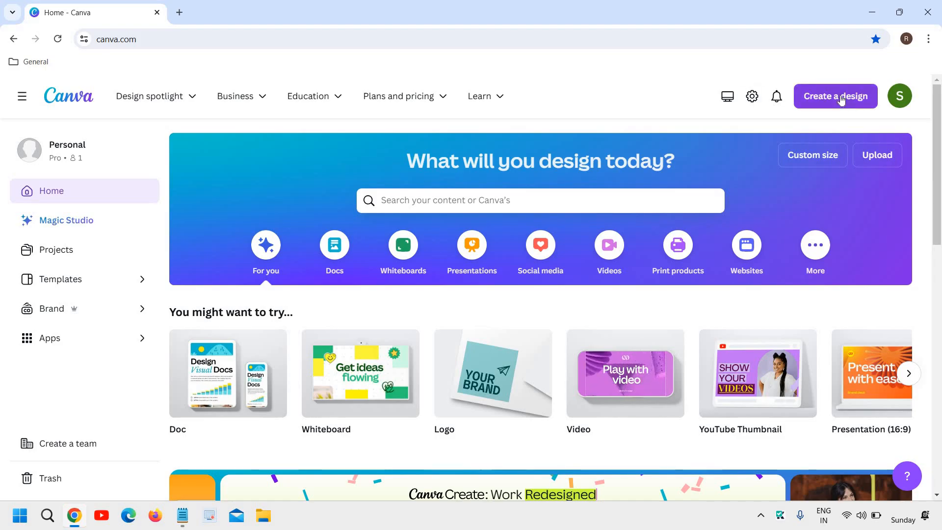
# - Start a new blank Video design, preview a YouTube intro template, then return to the templates list
pyautogui.click(835, 96)
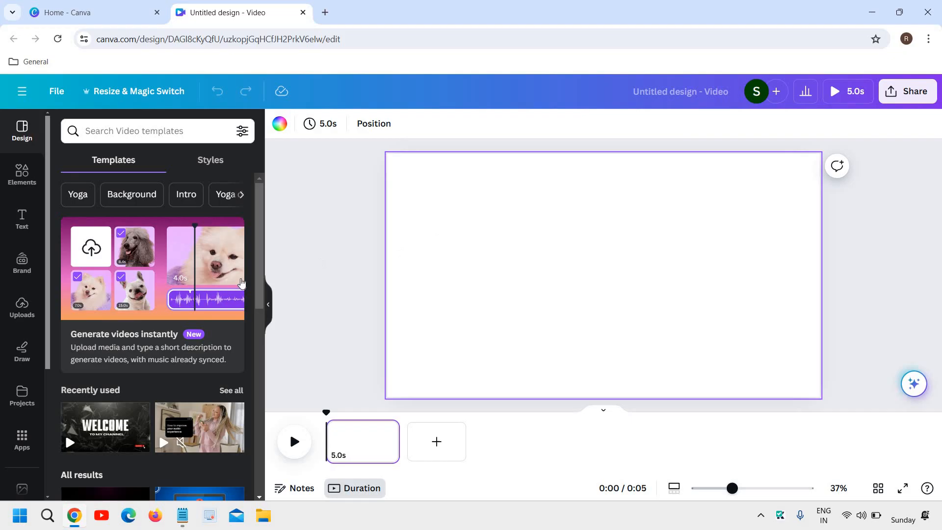
pyautogui.moveTo(169, 326)
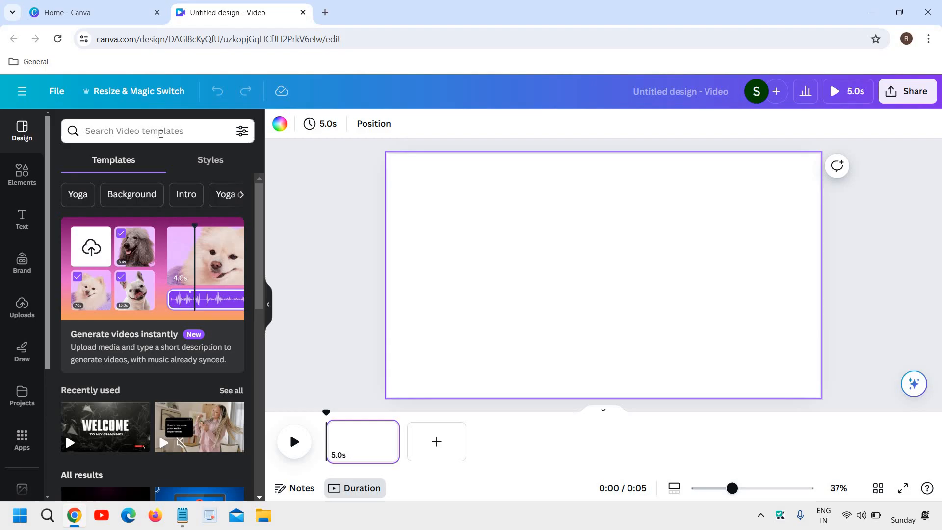
pyautogui.scroll(-3)
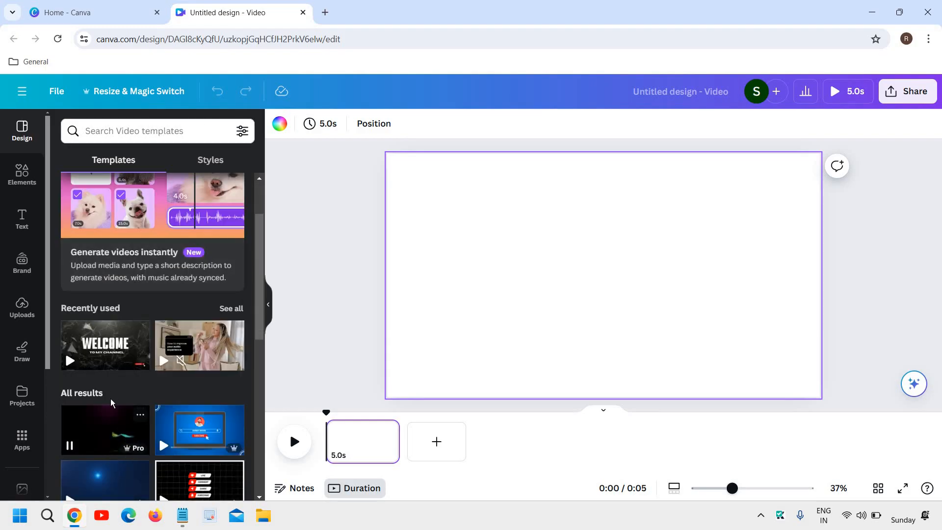
pyautogui.click(105, 430)
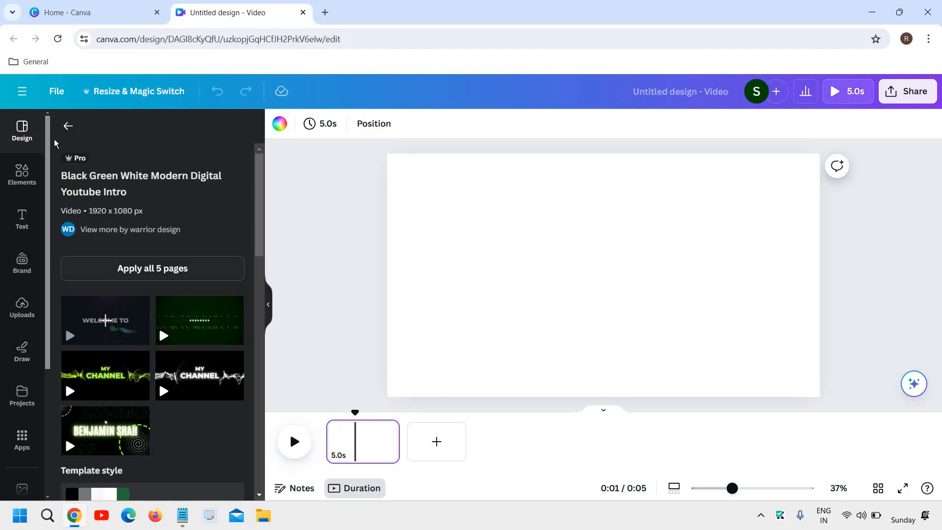
pyautogui.click(68, 126)
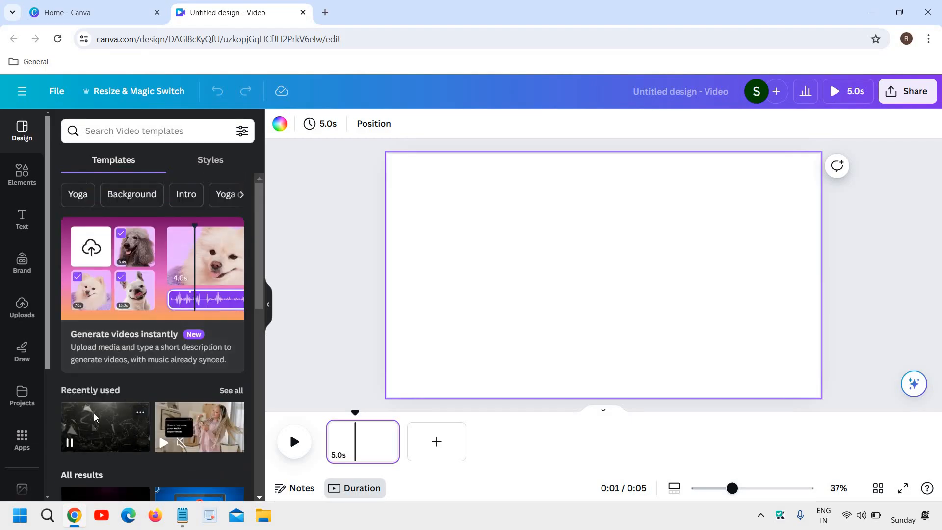
# - Apply the WELCOME TO MY CHANNEL template from Recently used and play the intro through
pyautogui.click(105, 426)
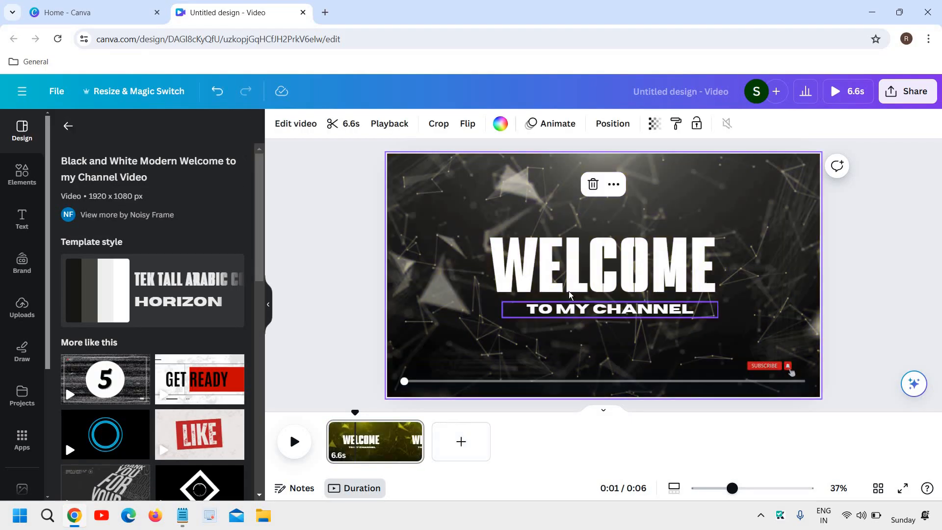
pyautogui.click(293, 442)
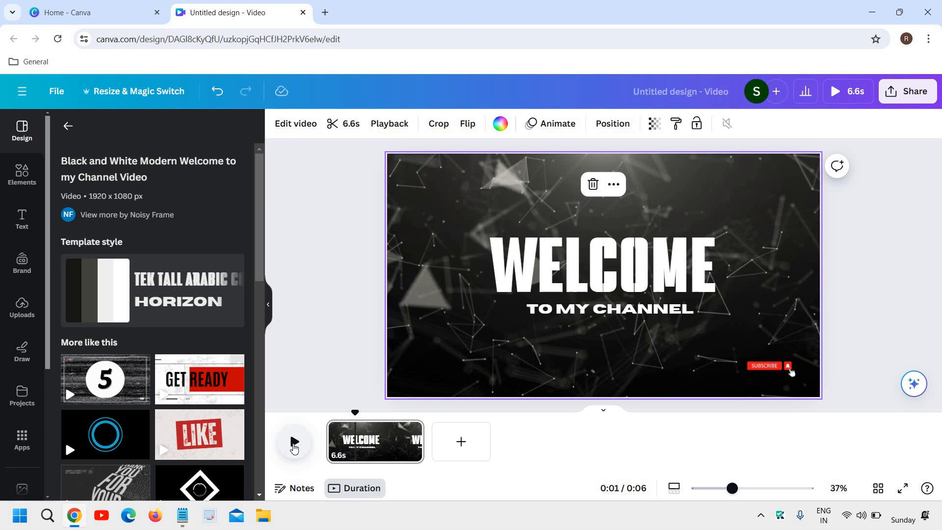
pyautogui.click(293, 441)
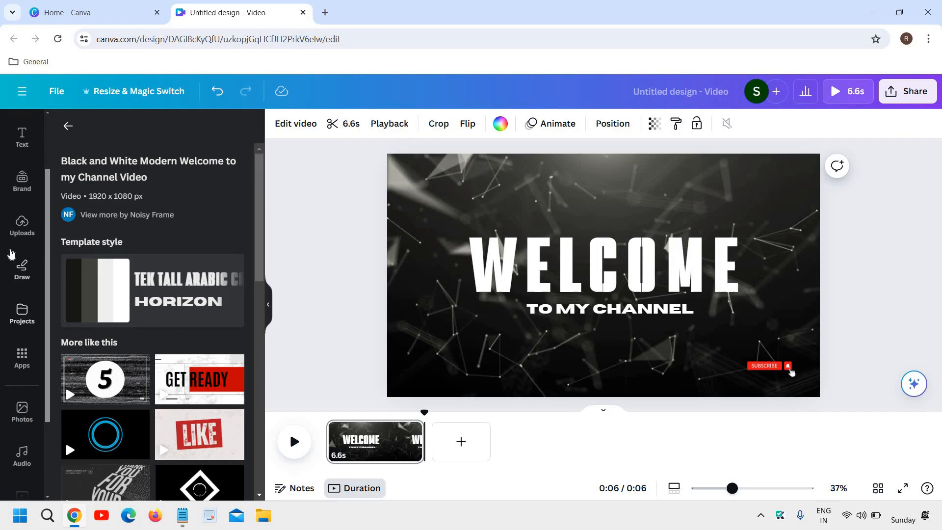
pyautogui.scroll(-3)
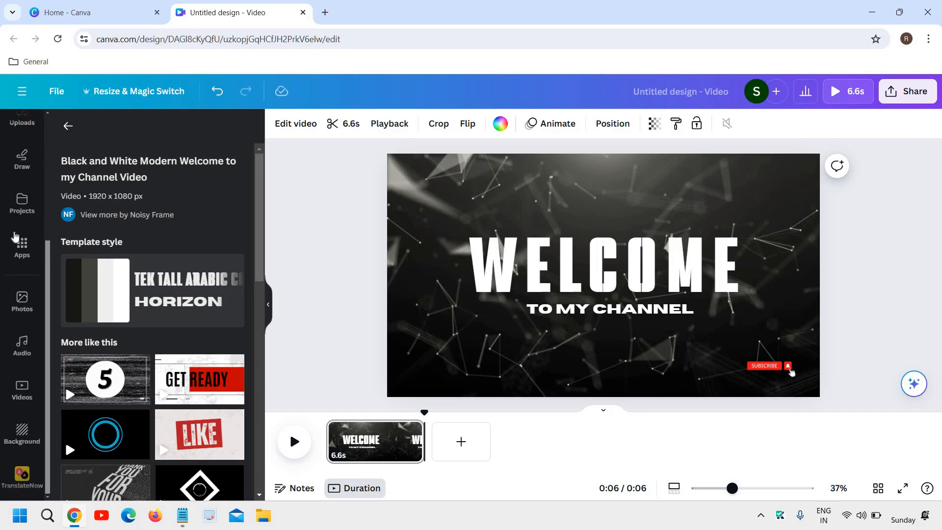
pyautogui.moveTo(21, 352)
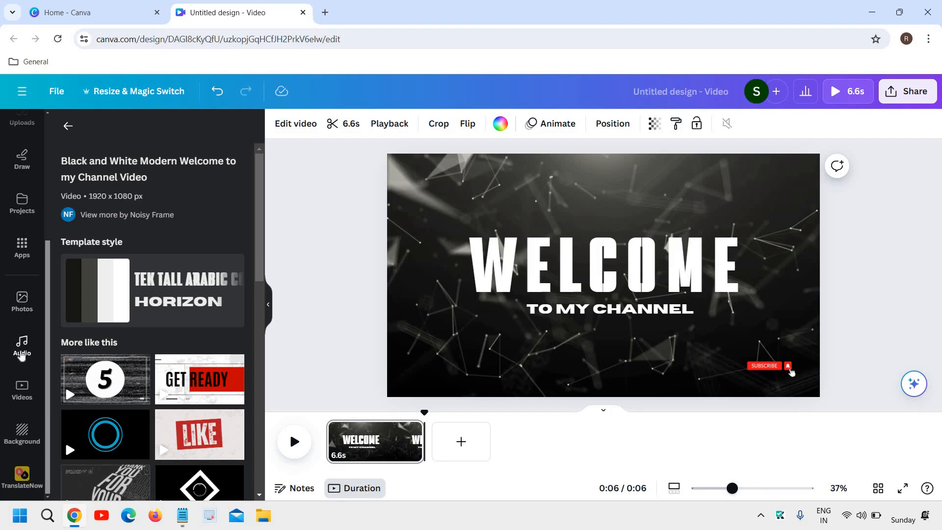
pyautogui.moveTo(21, 345)
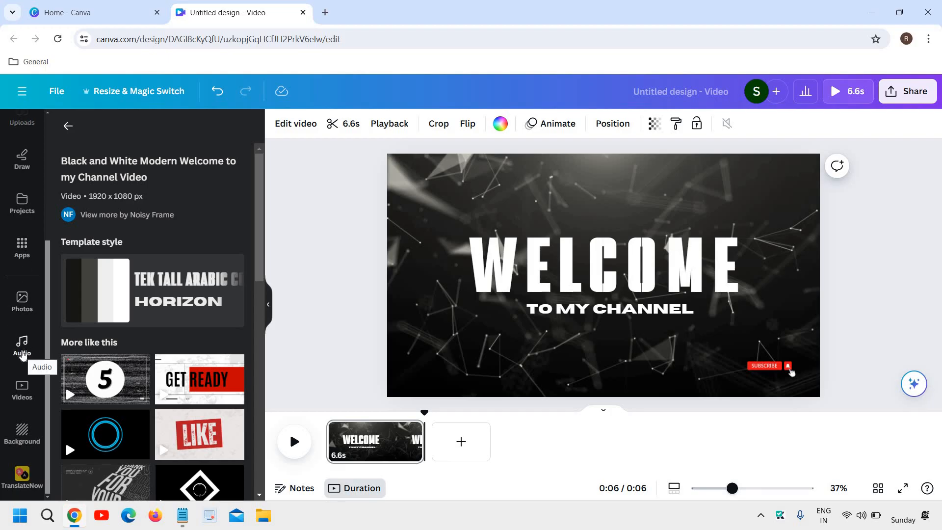
# - Show the Audio library in the left sidebar and browse down its music categories
pyautogui.click(22, 345)
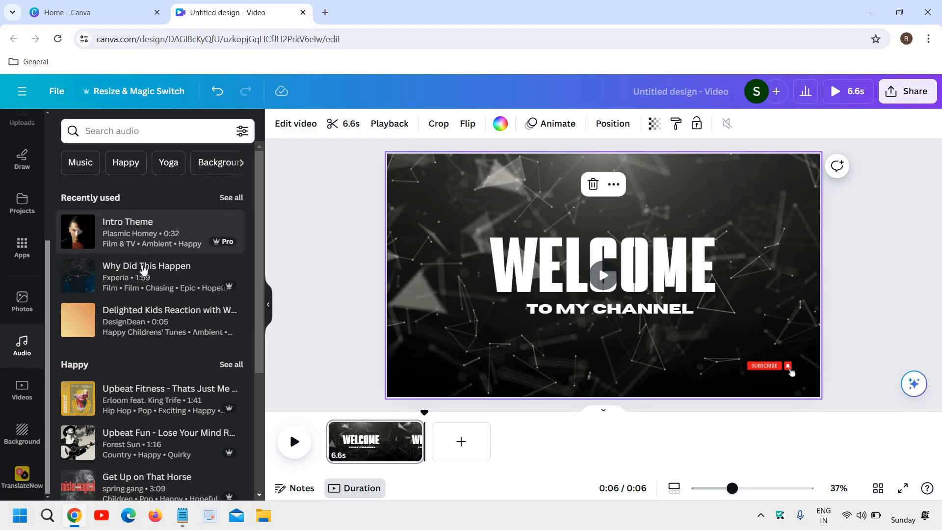
pyautogui.scroll(-3)
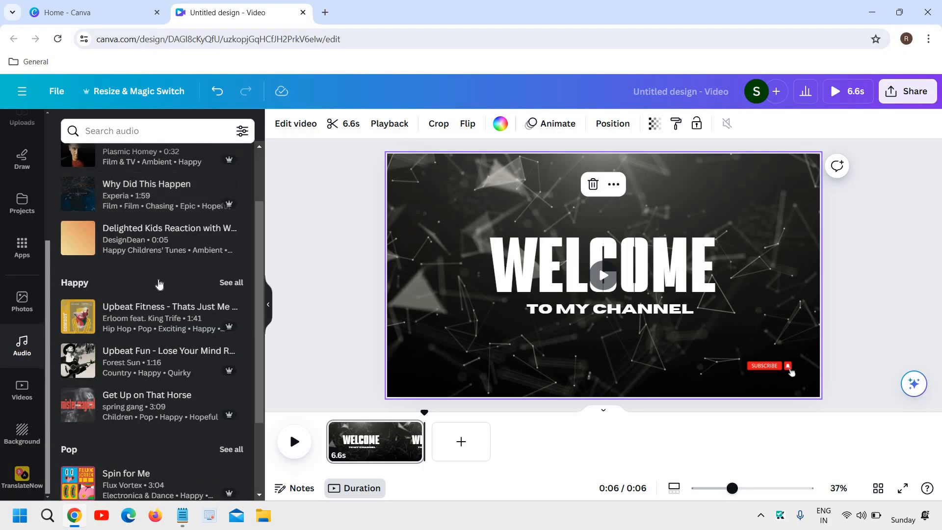
pyautogui.scroll(-3)
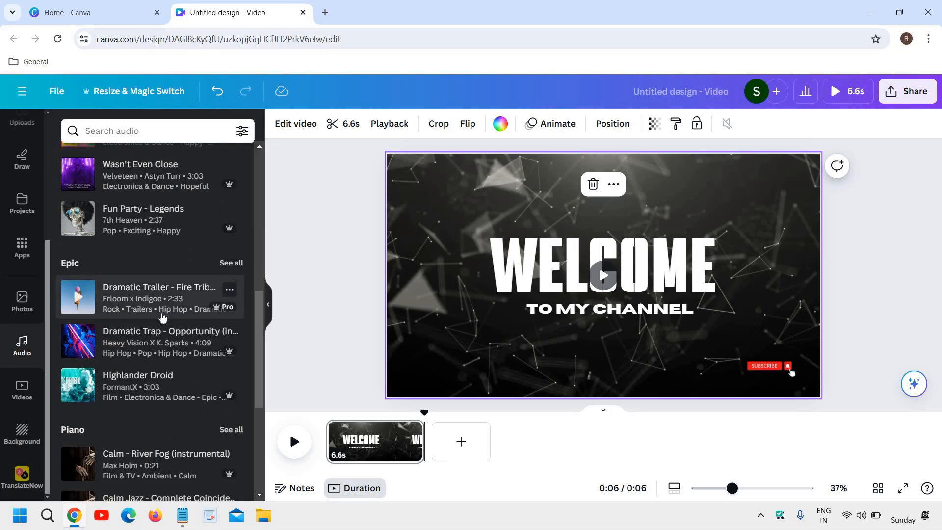
pyautogui.scroll(-3)
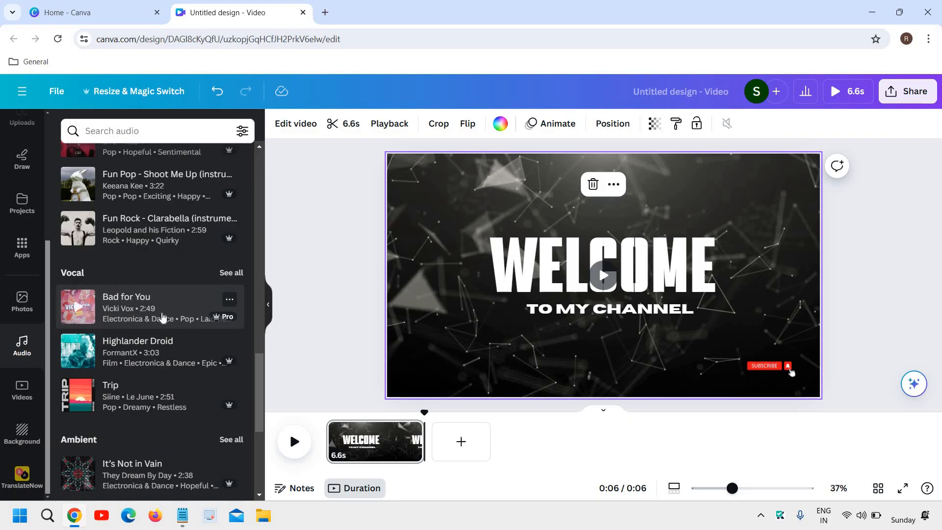
pyautogui.scroll(-3)
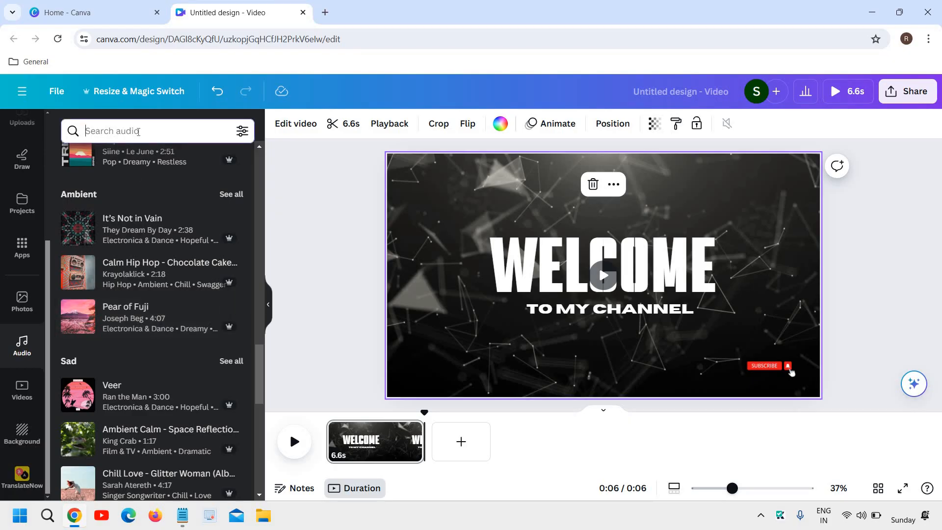
# - Search the audio library for 'intro' and filter the results to Pro tracks only
pyautogui.write('intro')
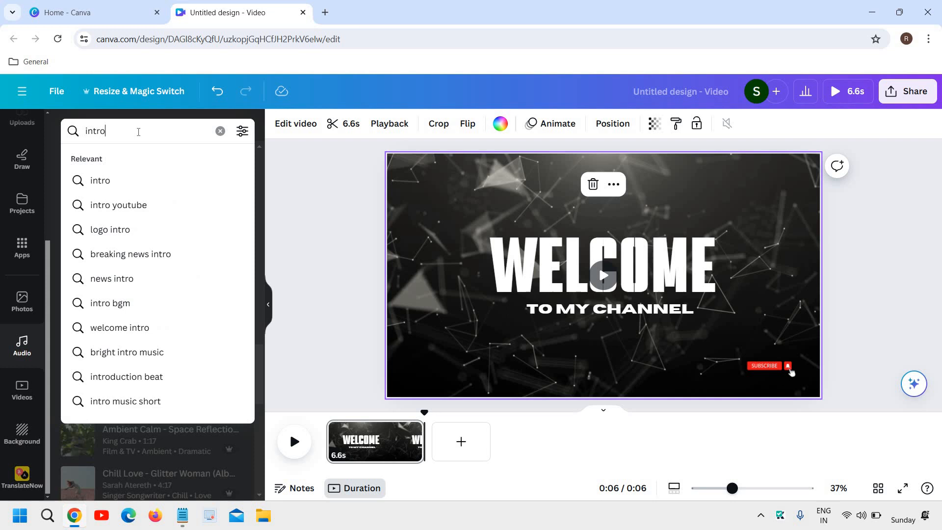
pyautogui.press('Enter')
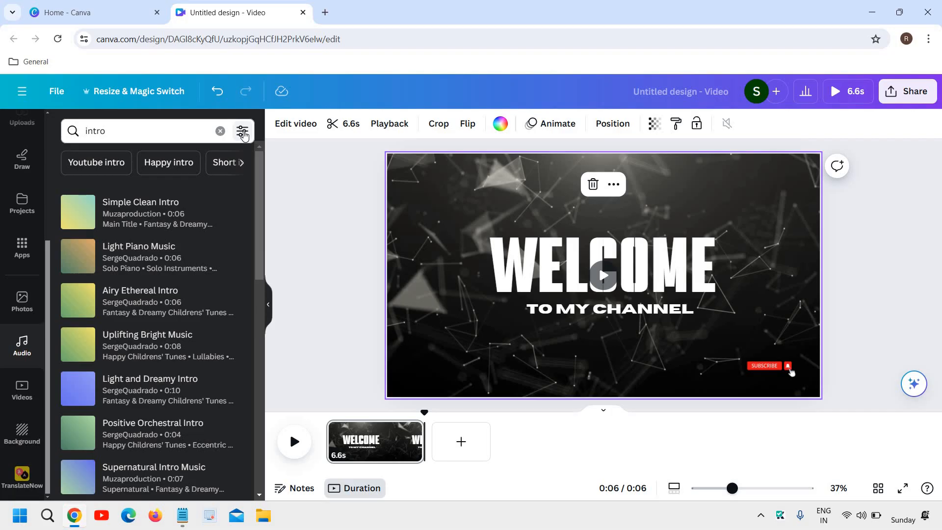
pyautogui.click(242, 131)
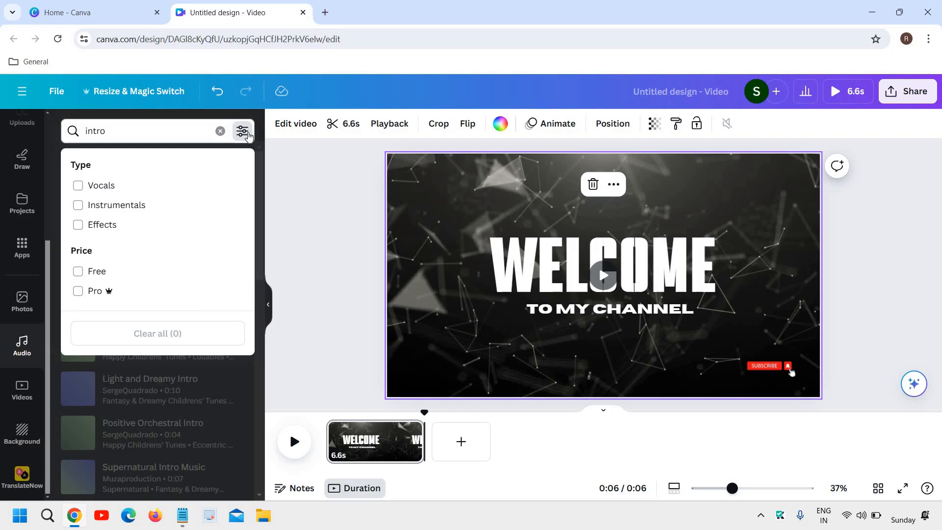
pyautogui.click(78, 291)
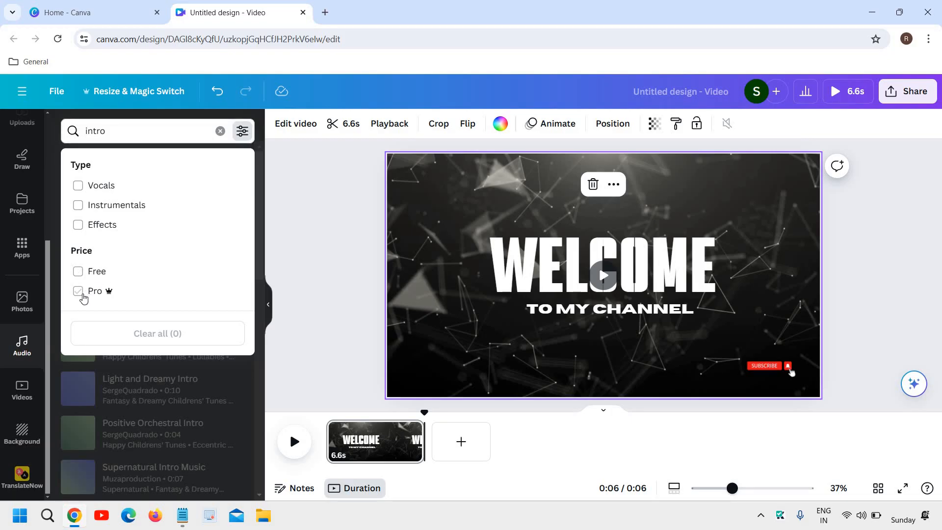
pyautogui.click(78, 291)
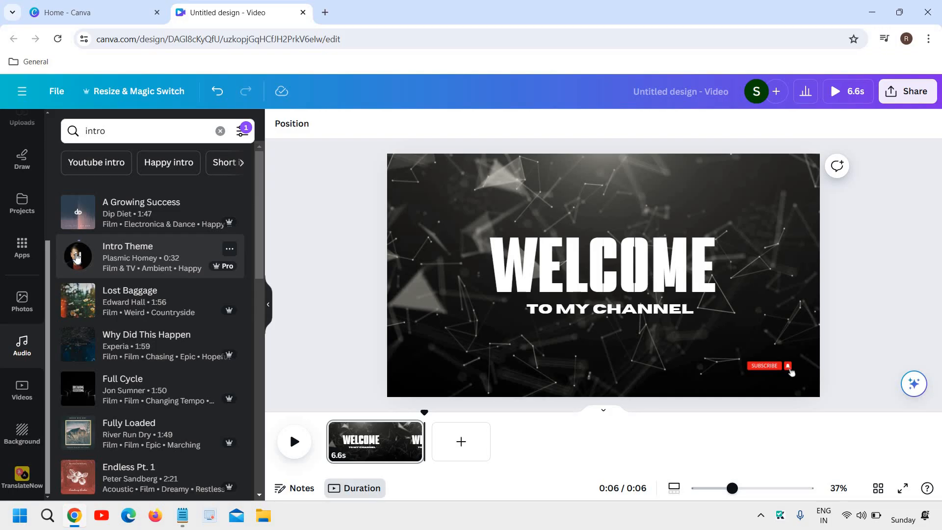
# - Preview Intro Theme, drop it into the timeline under the clip and move it to the start
pyautogui.click(77, 256)
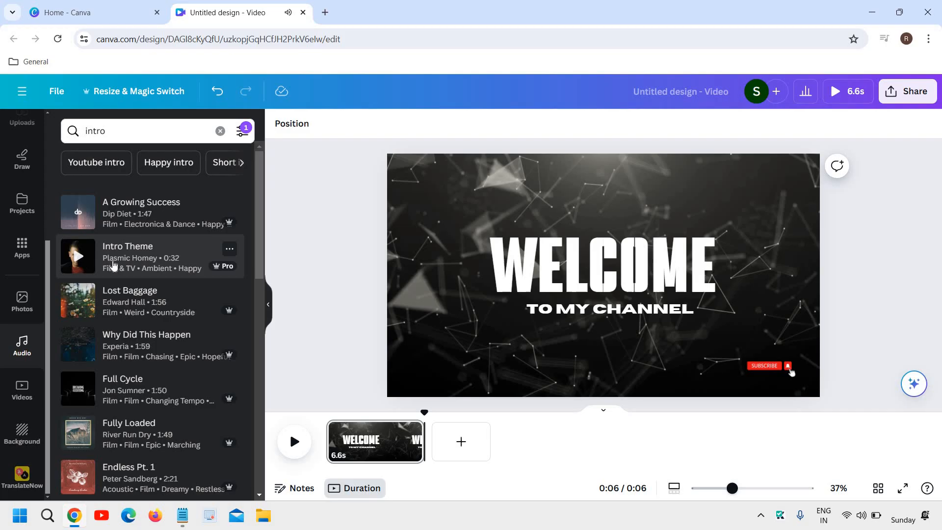
pyautogui.scroll(-3)
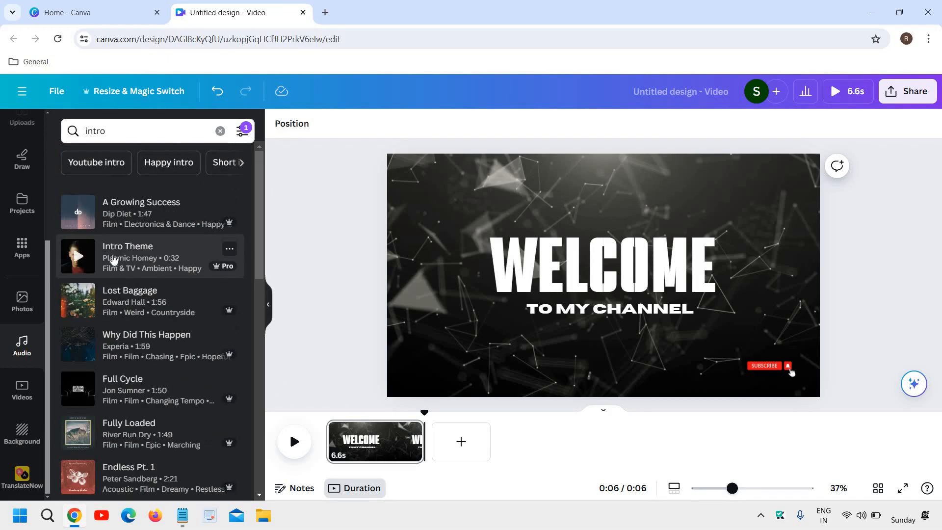
pyautogui.moveTo(77, 255); pyautogui.dragTo(388, 452)
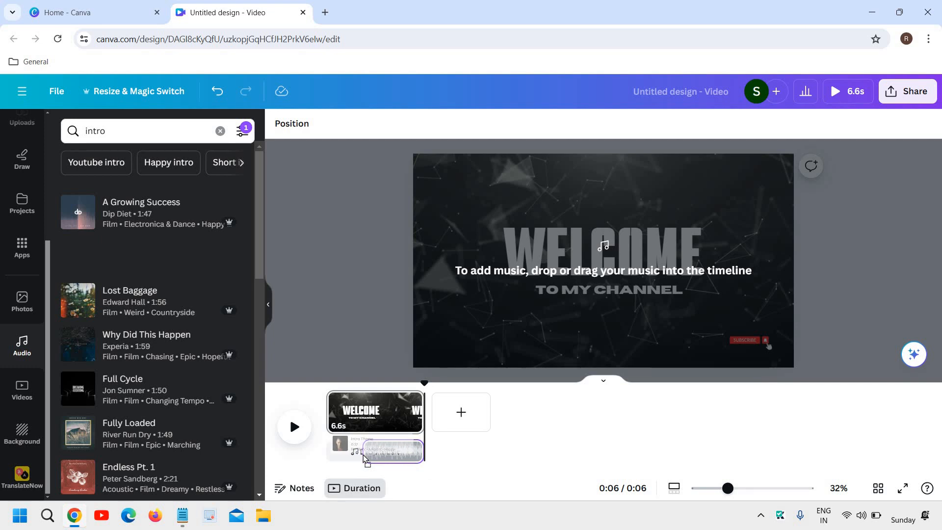
pyautogui.click(393, 451)
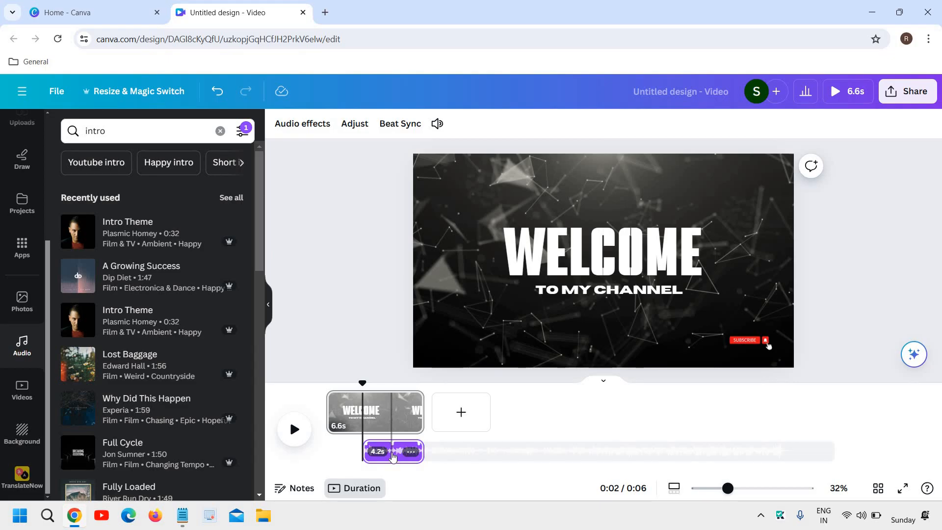
pyautogui.moveTo(390, 451); pyautogui.dragTo(344, 455)
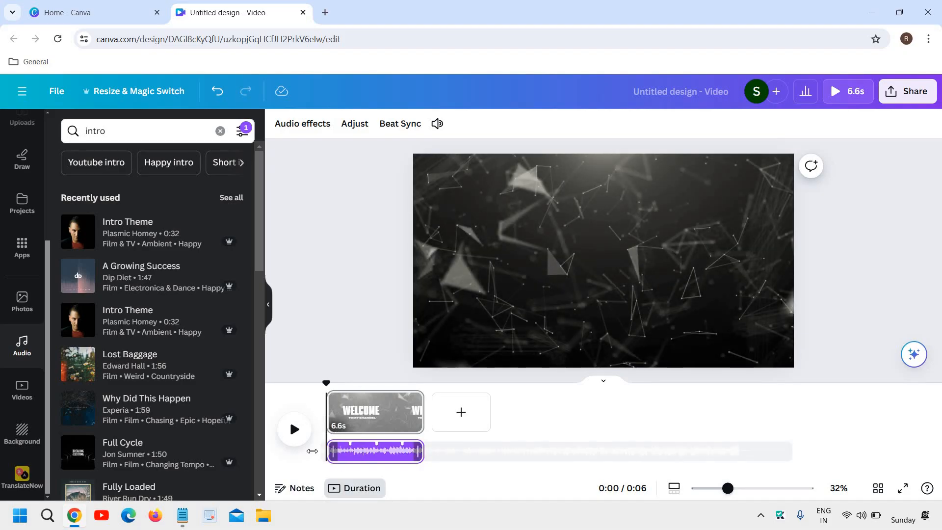
pyautogui.click(375, 451)
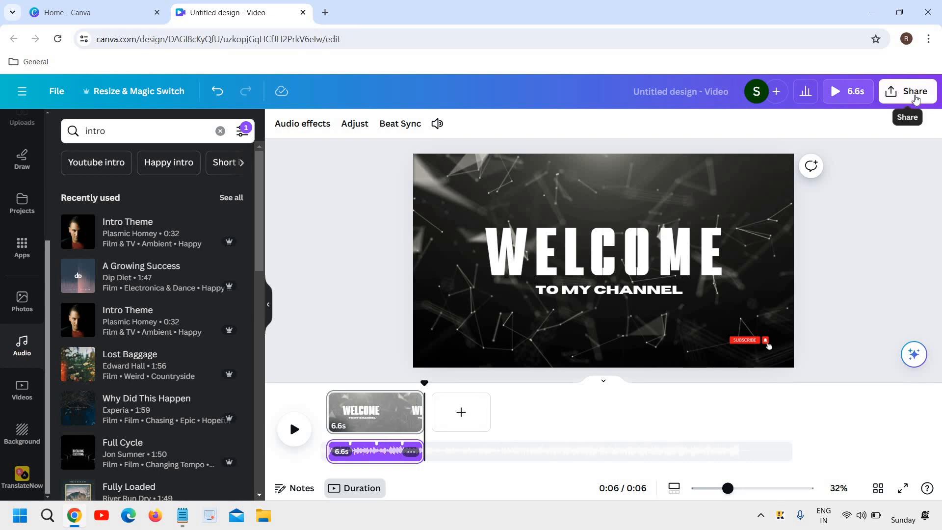
pyautogui.click(907, 91)
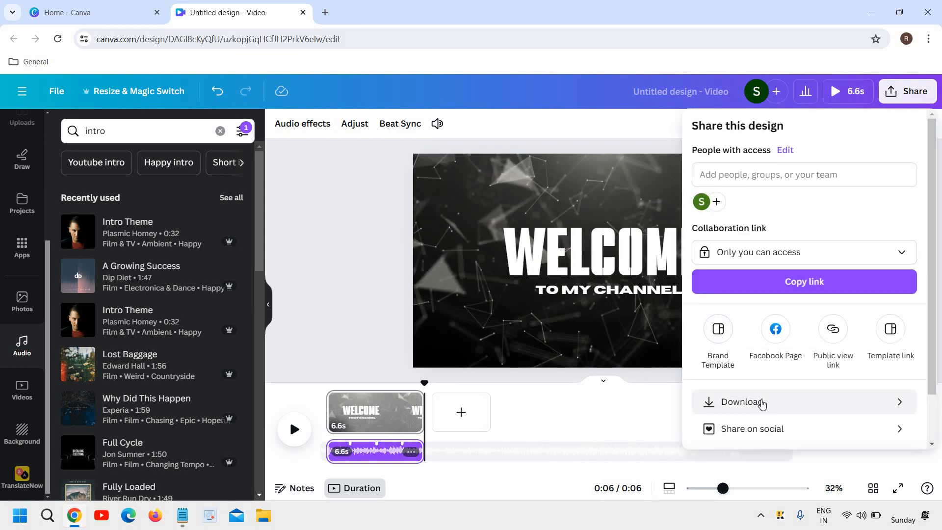
pyautogui.click(743, 402)
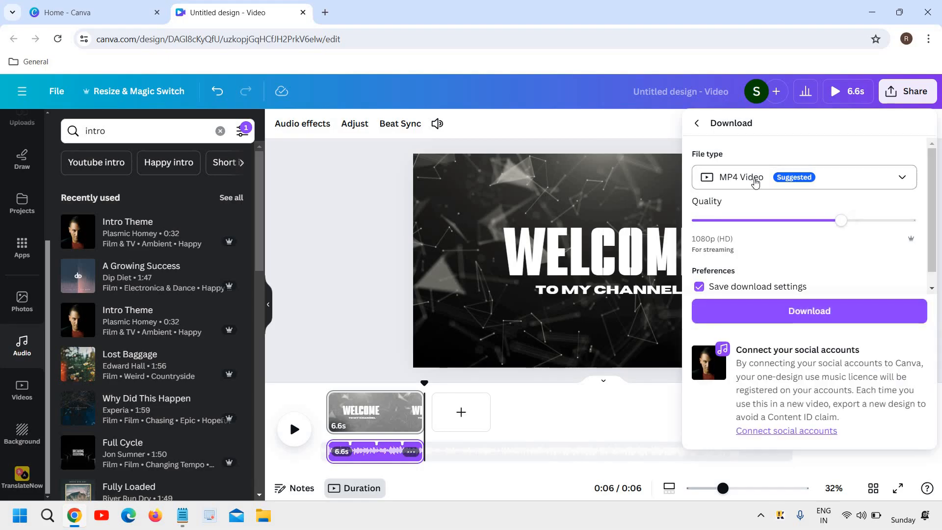
pyautogui.click(803, 177)
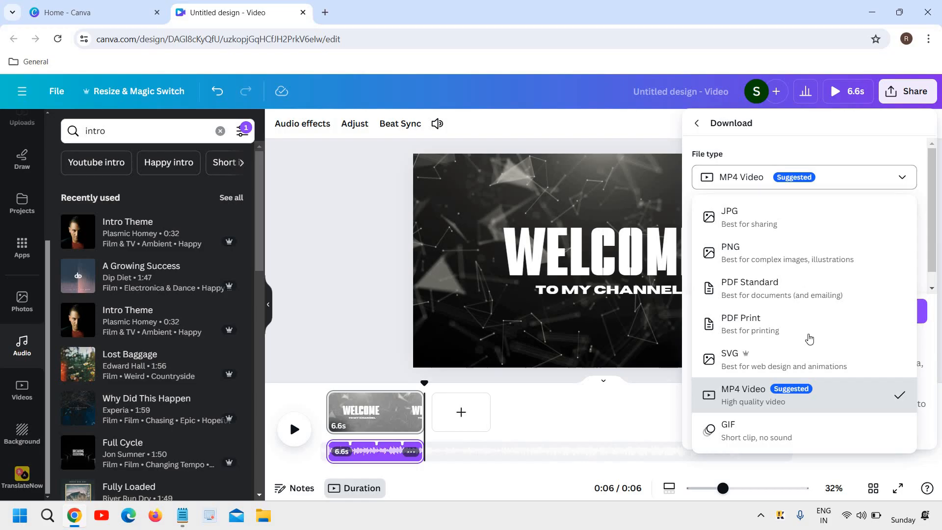
pyautogui.click(742, 395)
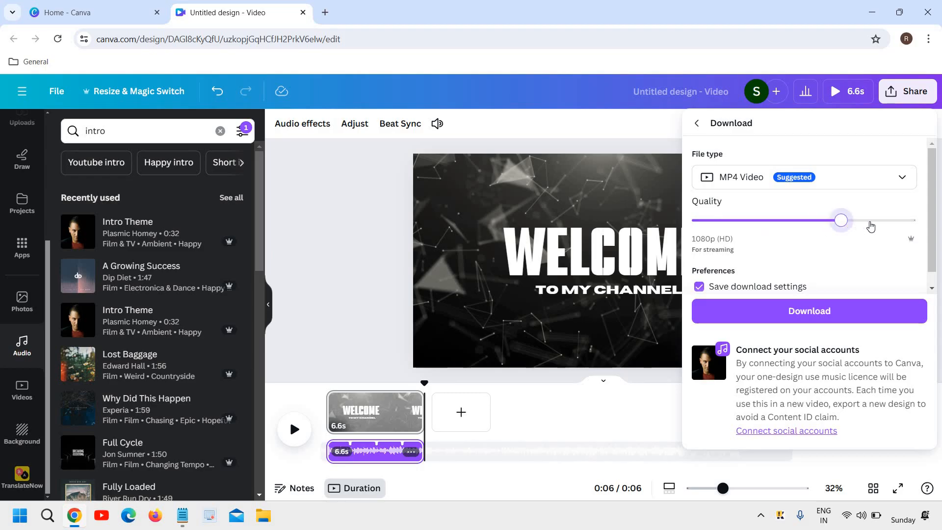
pyautogui.moveTo(866, 231)
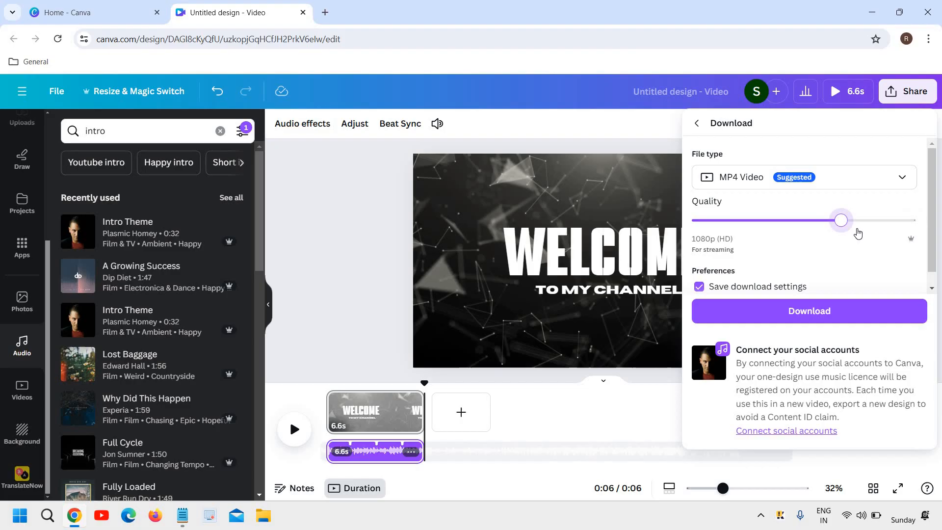
pyautogui.moveTo(840, 219); pyautogui.dragTo(915, 220)
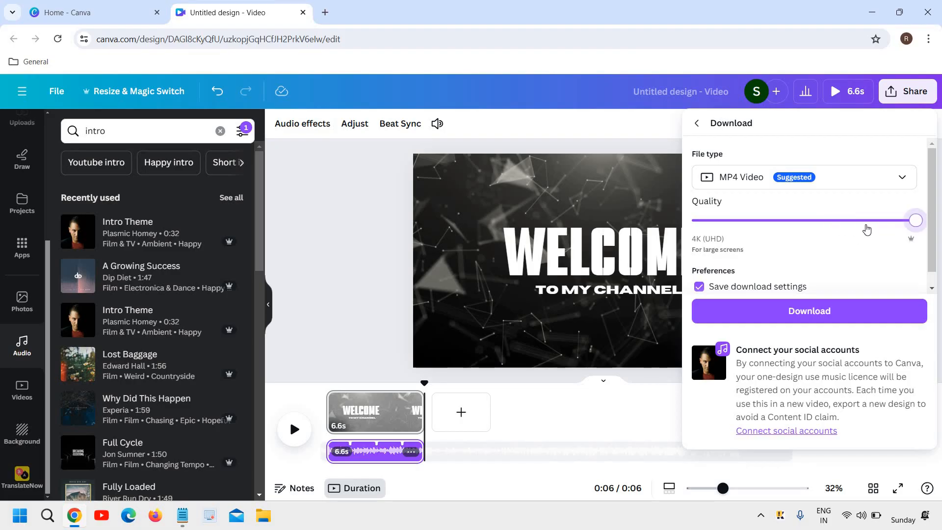
pyautogui.moveTo(915, 220); pyautogui.dragTo(841, 220)
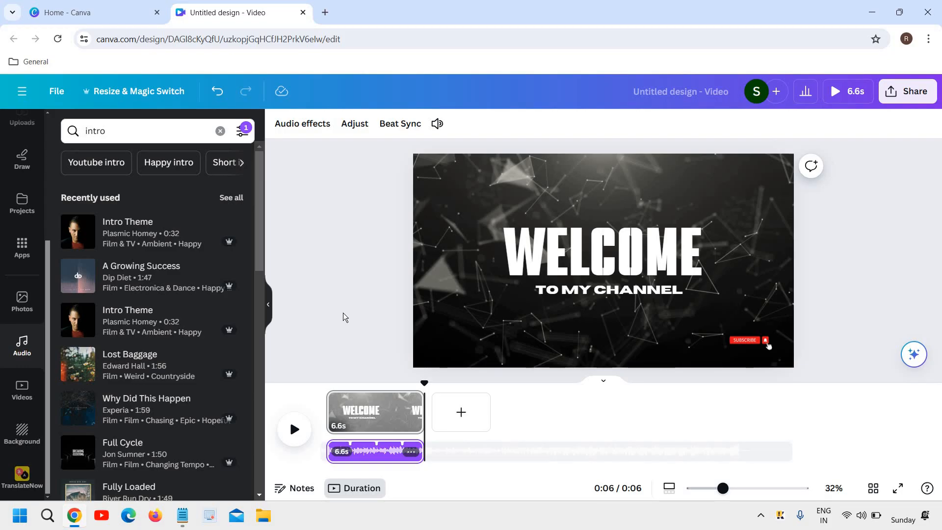
pyautogui.moveTo(866, 27)
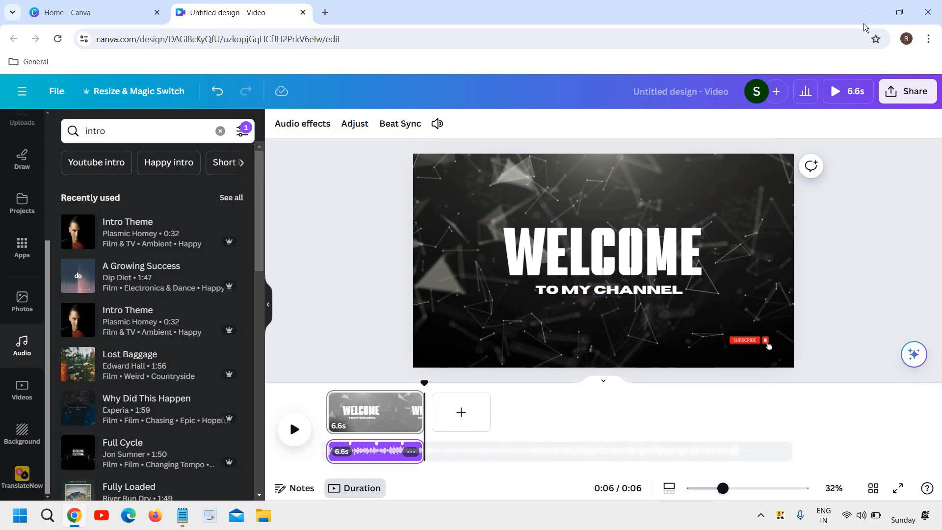